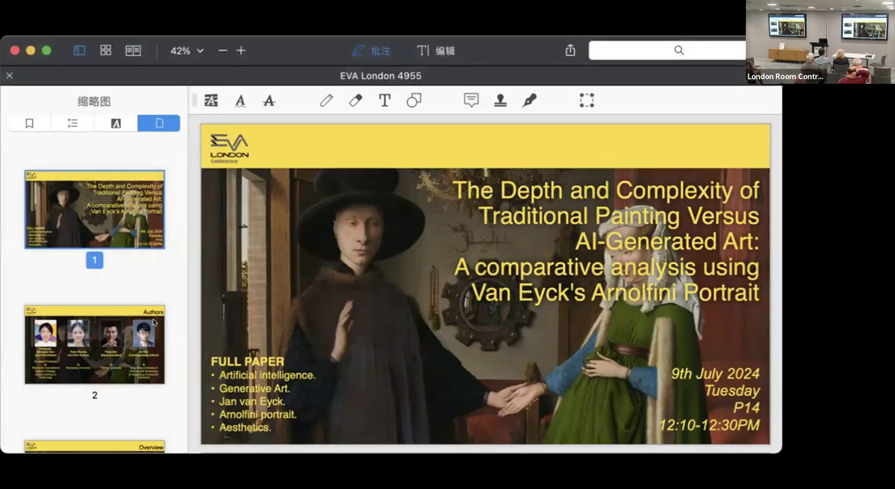
- Select the slide 3 thumbnail to show the Overview slide on AI replicating art's depth
left_click(94, 344)
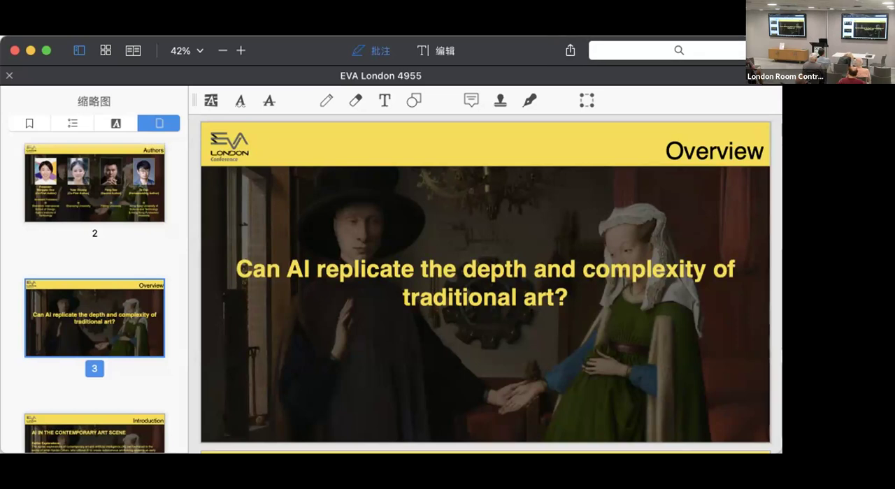
mouse_move(92, 297)
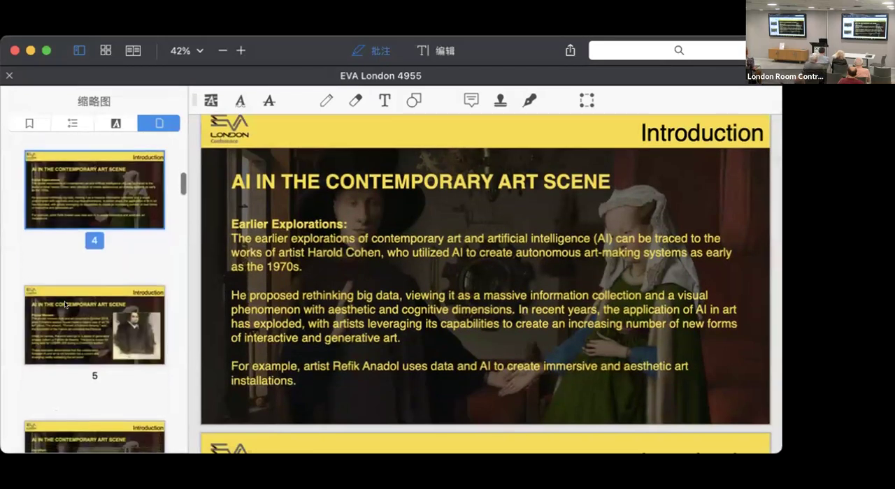
- Select slide 5, Pivotal Moment, about the 2018 Portrait of Edmond Belamy auction
left_click(94, 324)
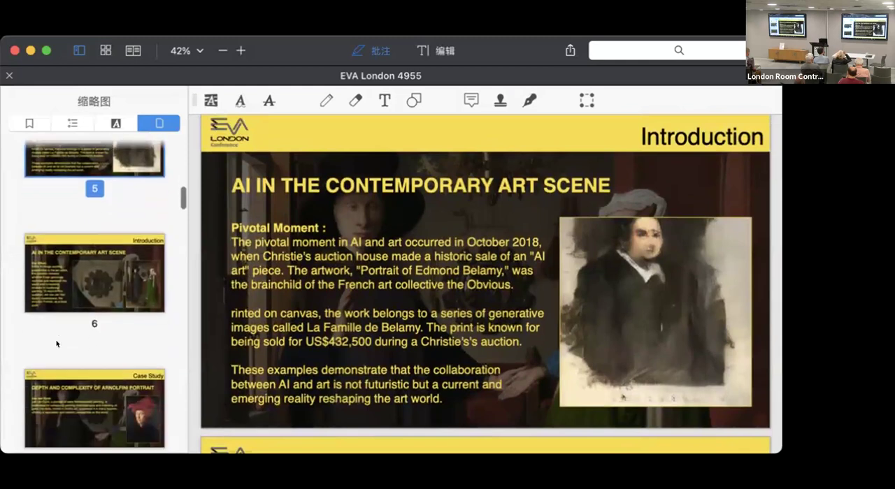
- Scroll down past slide 6, Our Effort, into the Arnolfini Portrait case study slides
scroll("down", 3)
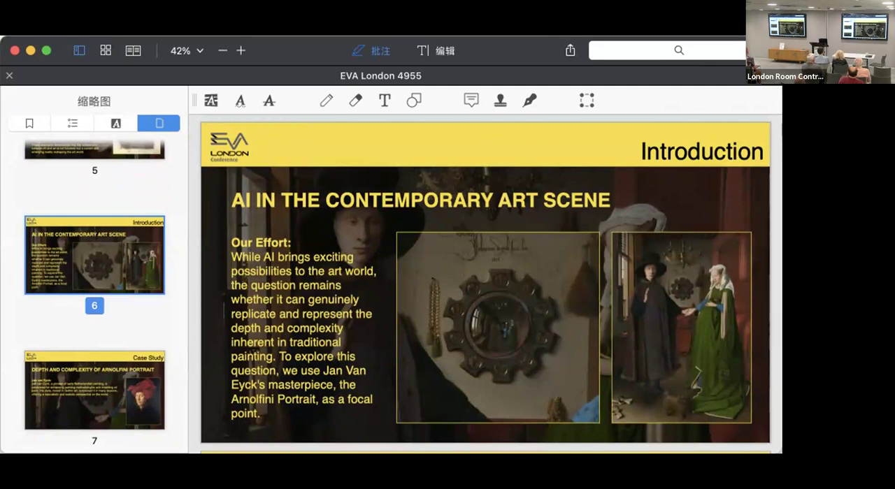
scroll("down", 3)
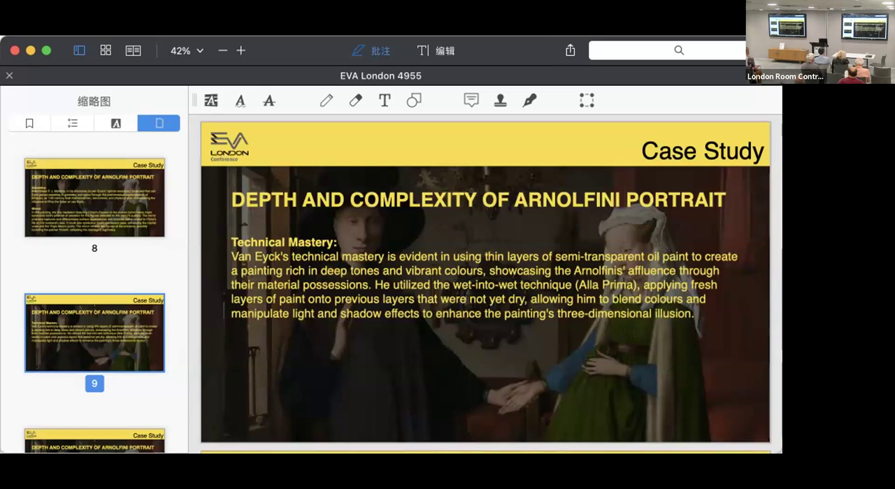
- Scroll past the orthogonal projection case study until slide 11, Gilles Simon's Contribution, appears
scroll("down", 3)
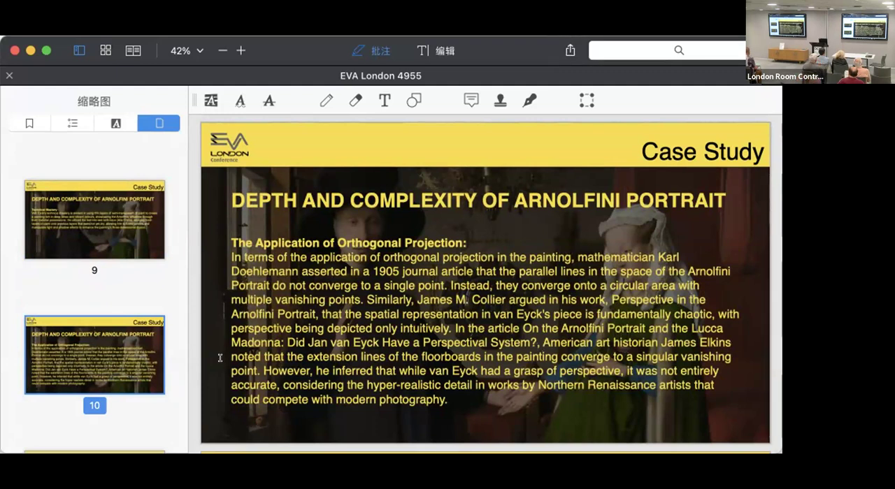
mouse_move(332, 382)
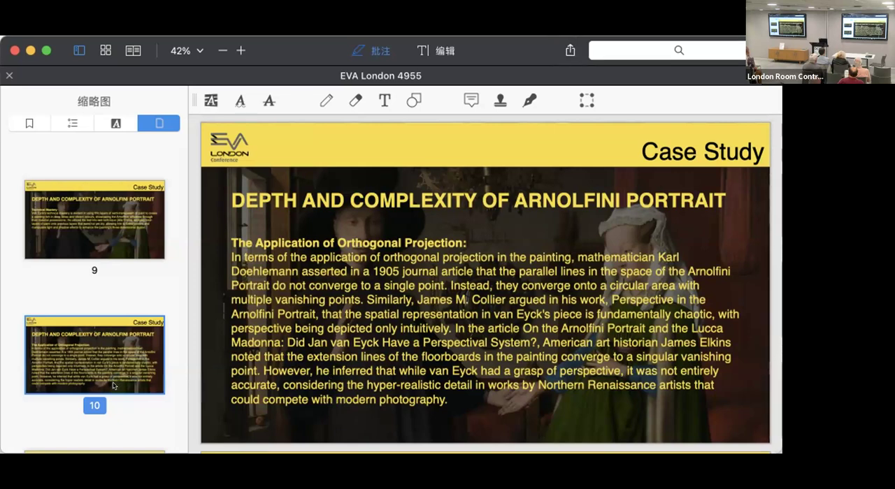
scroll("down", 3)
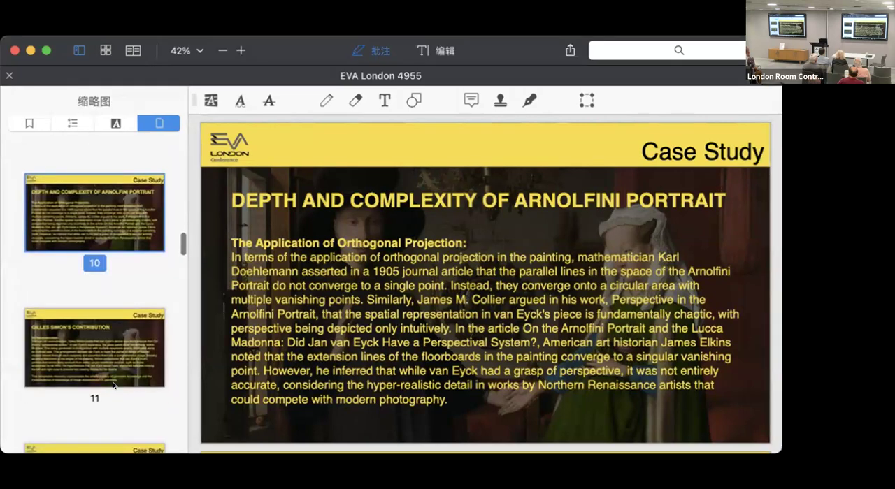
scroll("down", 3)
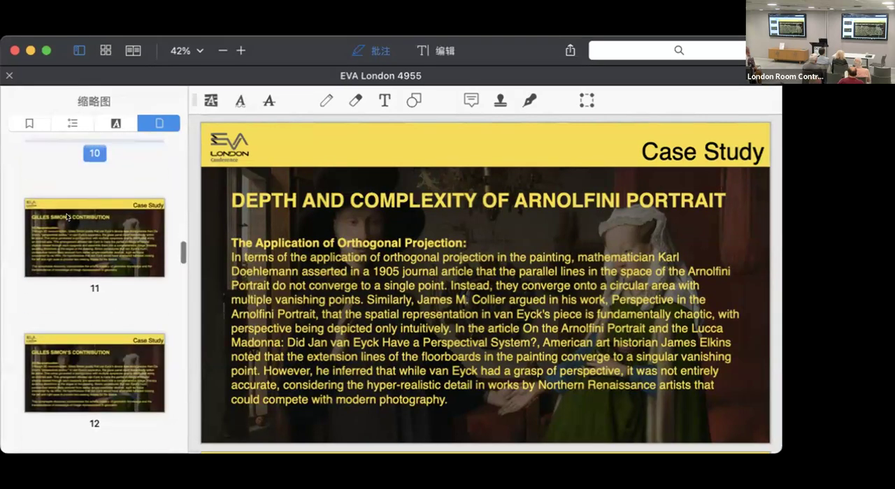
mouse_move(657, 334)
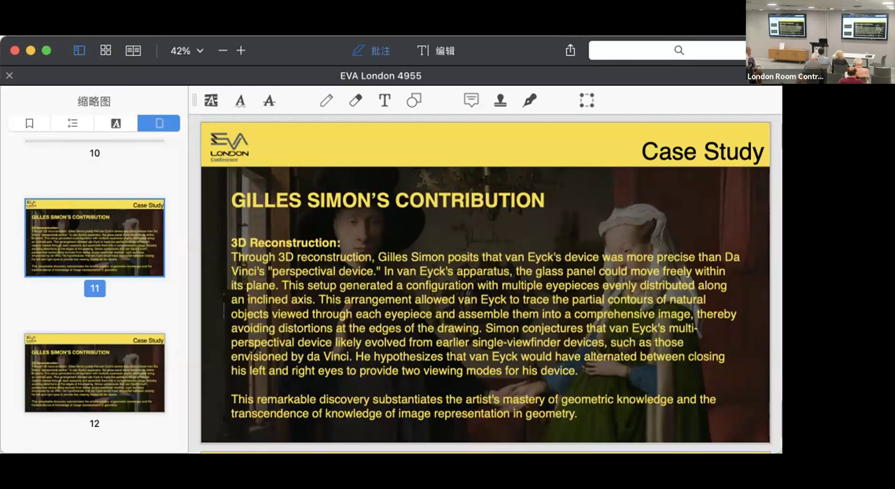
- Scroll through slide 12 to slide 13's vanishing point reconstruction figure
scroll("down", 3)
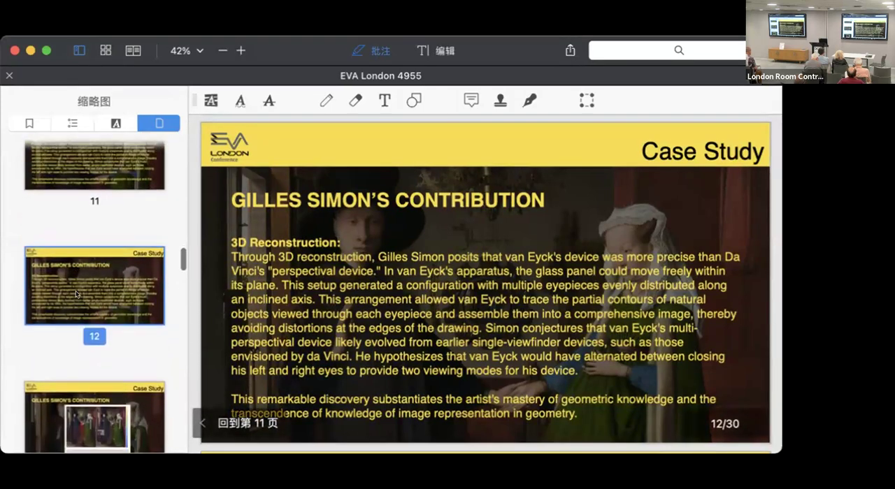
scroll("down", 3)
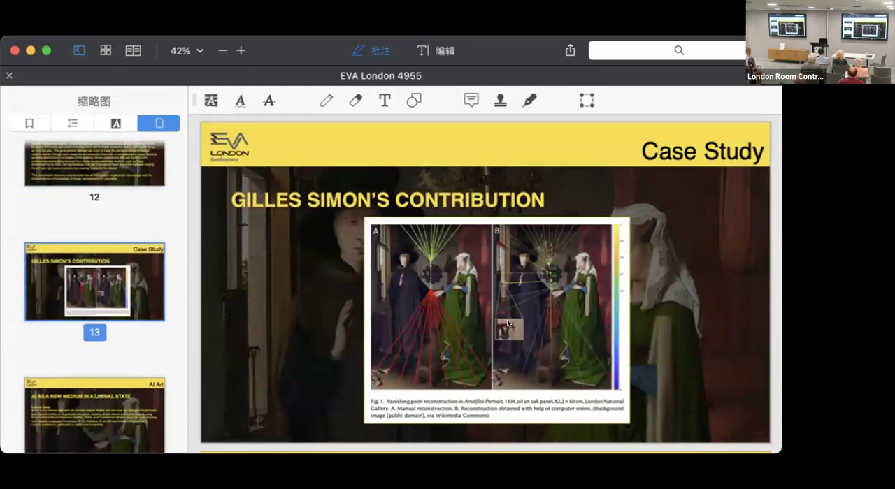
- Zoom in to 65% on the vanishing point figure, then back to 42%
left_click(241, 50)
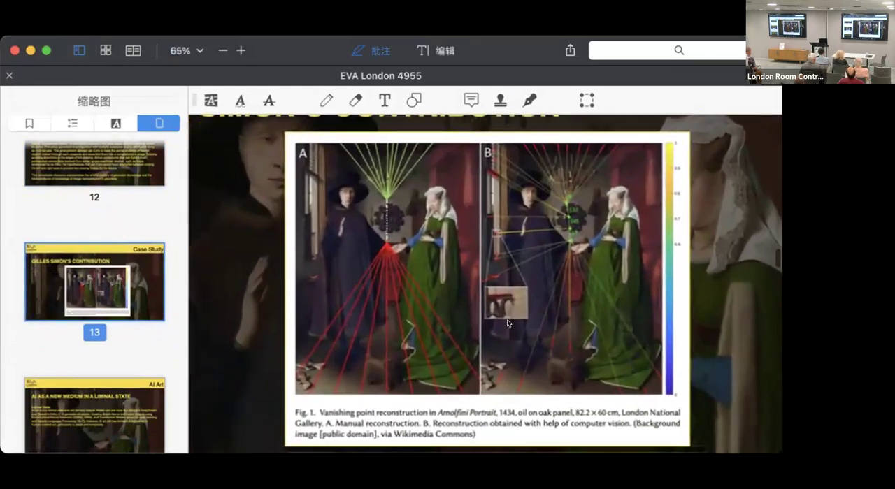
left_click(222, 50)
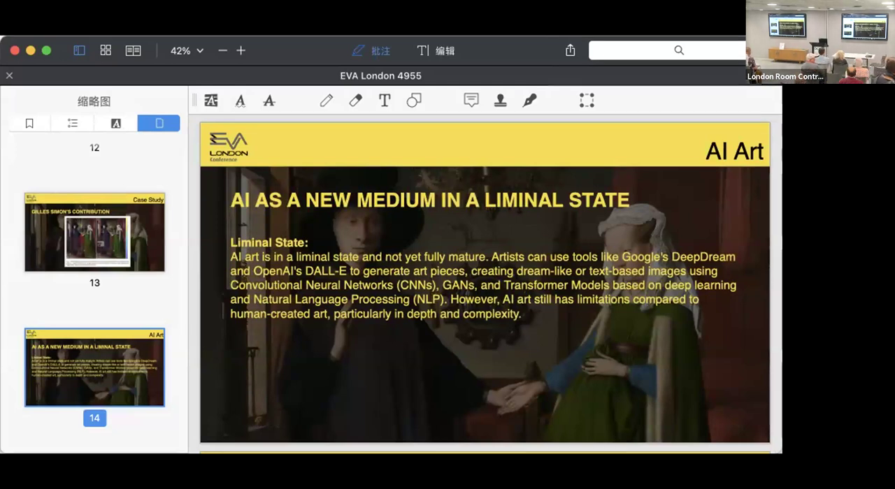
- Scroll down toward page 16, the Generation of Kandinsky Art slide
scroll("down", 3)
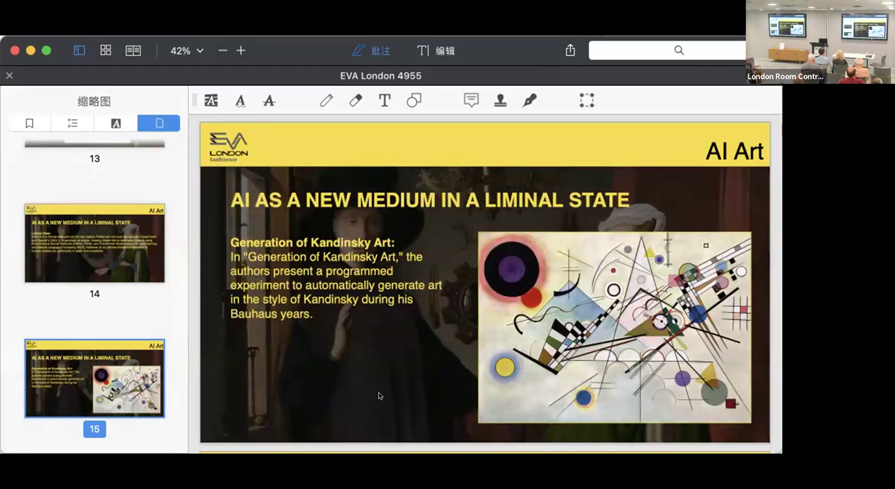
mouse_move(558, 303)
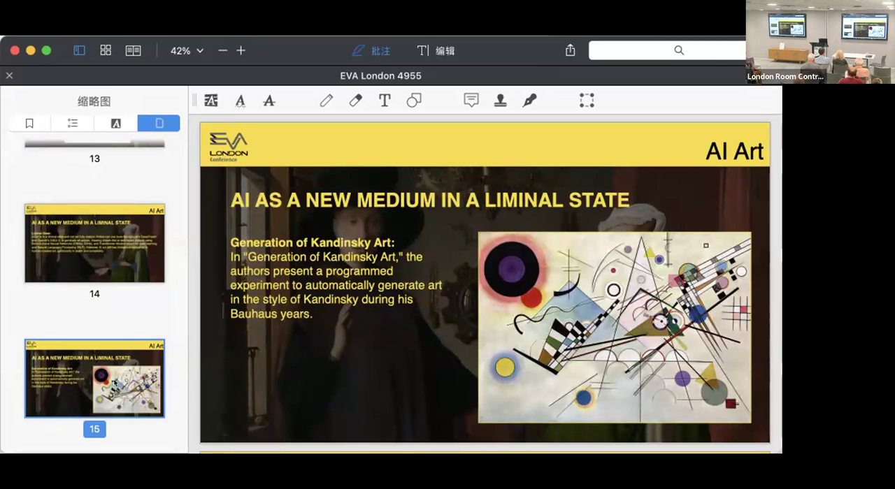
scroll("down", 3)
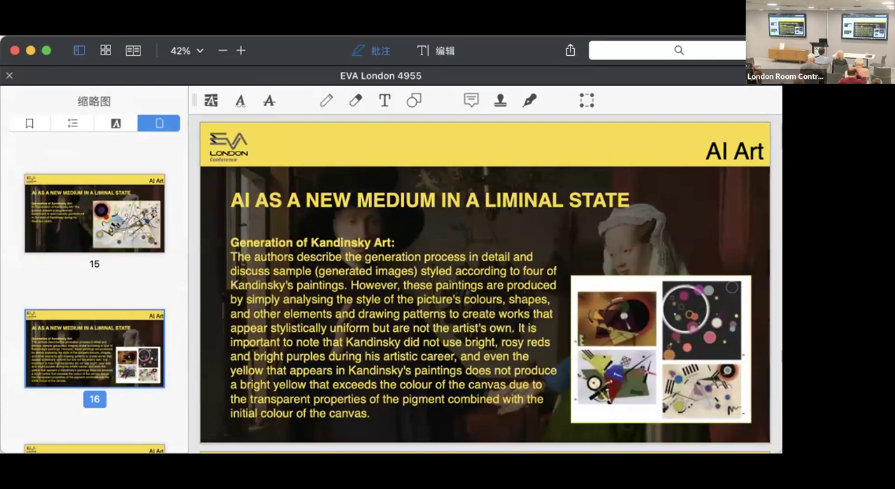
left_click(241, 50)
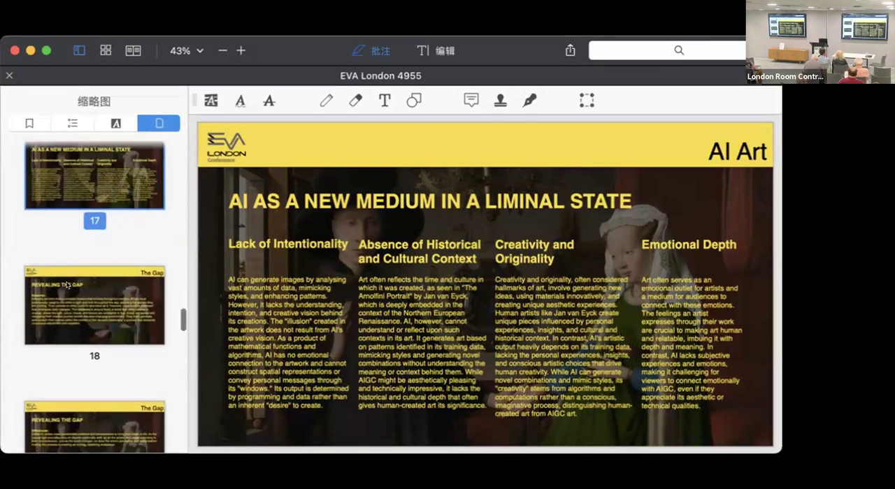
left_click(95, 304)
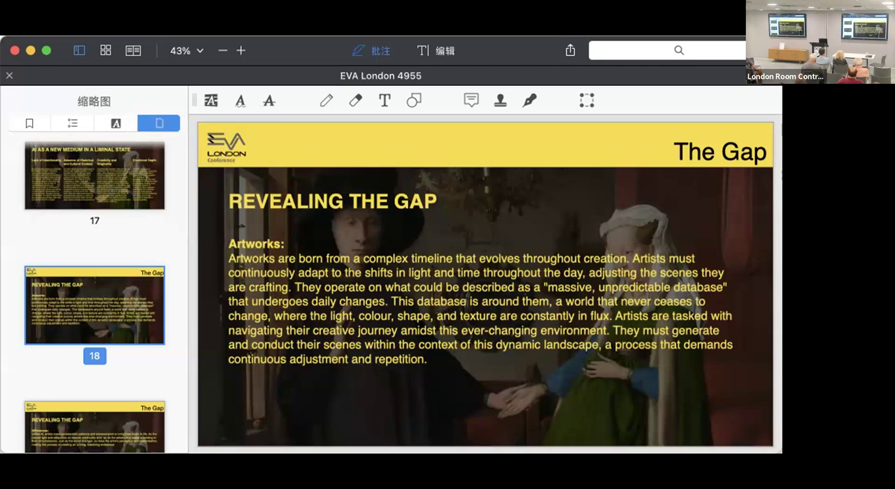
- Scroll the sidebar and select slide 19, on artists' patience and perseverance
scroll("down", 3)
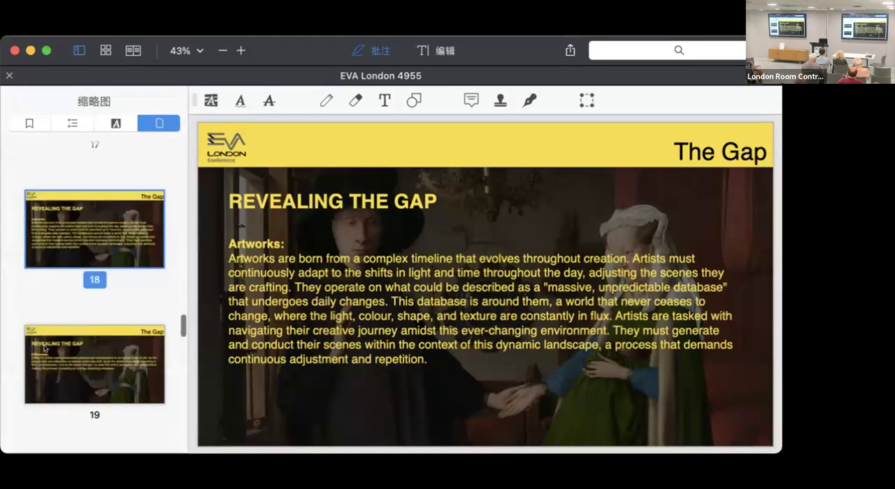
left_click(94, 363)
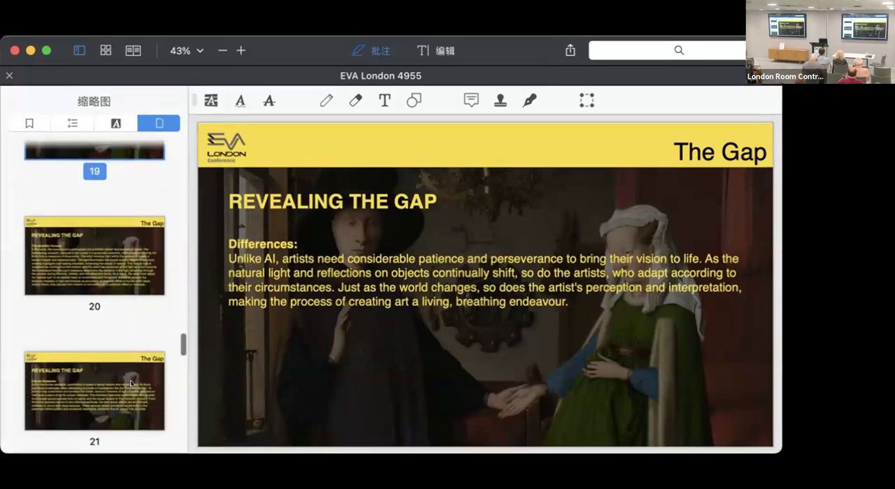
- Select slide 20, on light and time selection in the Arnolfini Portrait
left_click(94, 255)
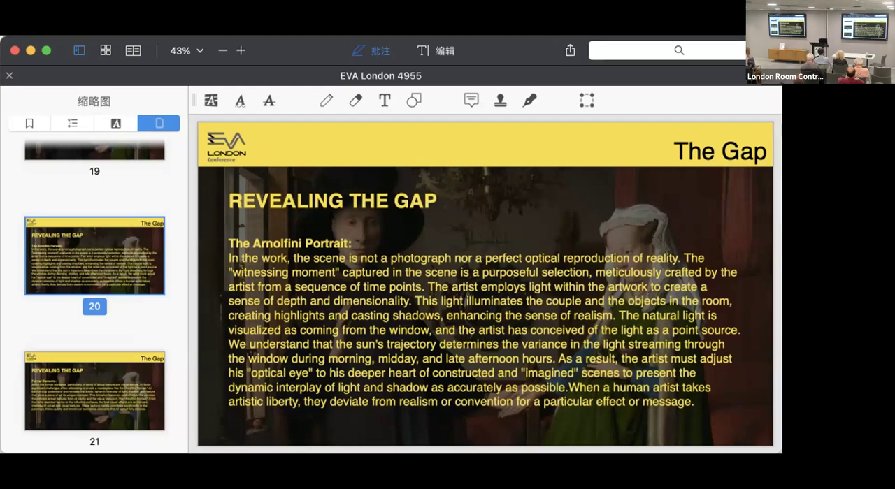
- Scroll down to slide 21, on formal elements and textures AI cannot emulate
scroll("down", 3)
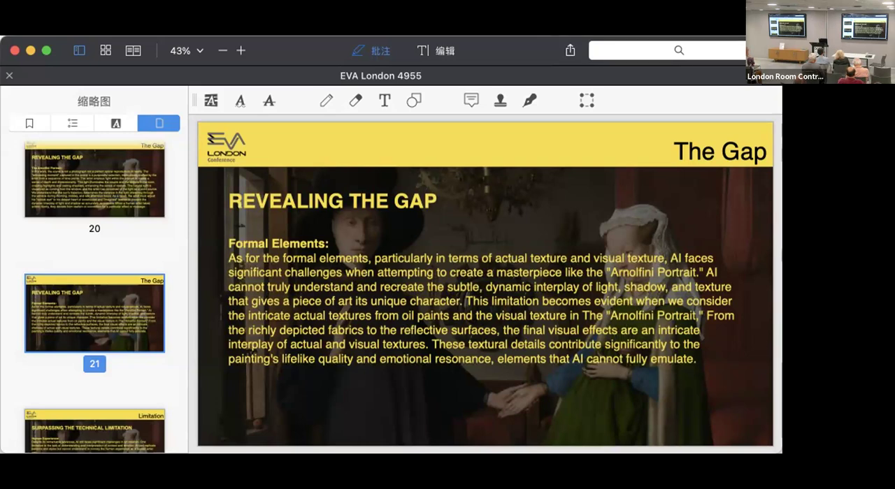
- Scroll down to slide 22, 'Surpassing the Technical Limitation', with slide 23 coming into view
scroll("down", 3)
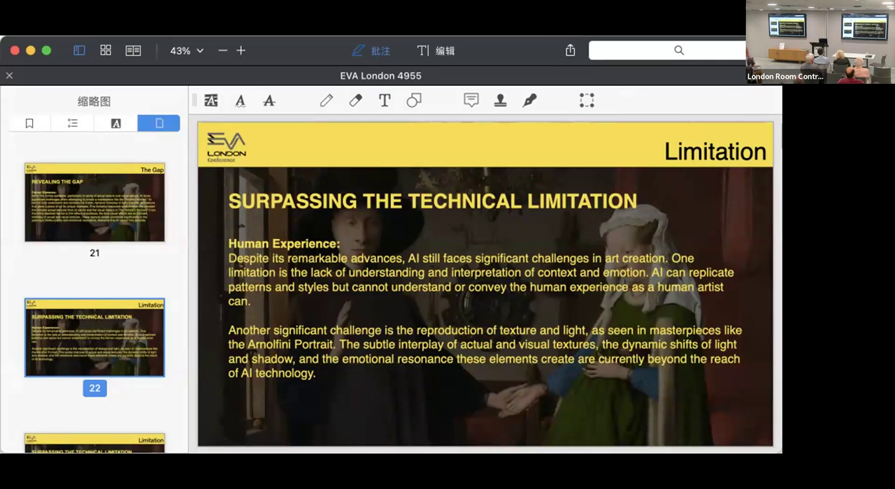
scroll("down", 3)
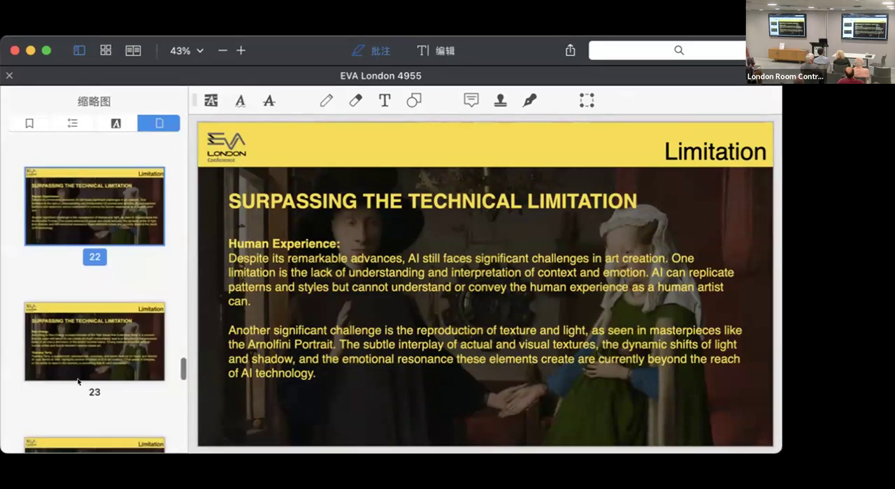
left_click(94, 341)
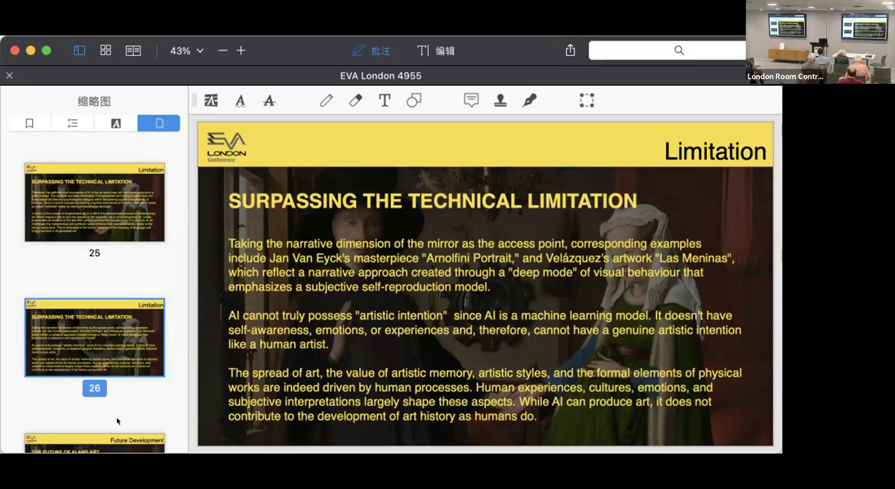
mouse_move(1, 372)
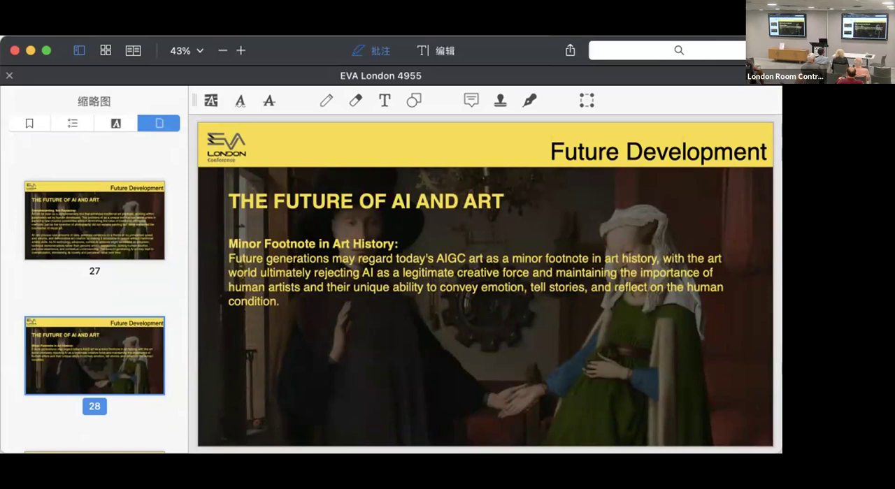
mouse_move(635, 393)
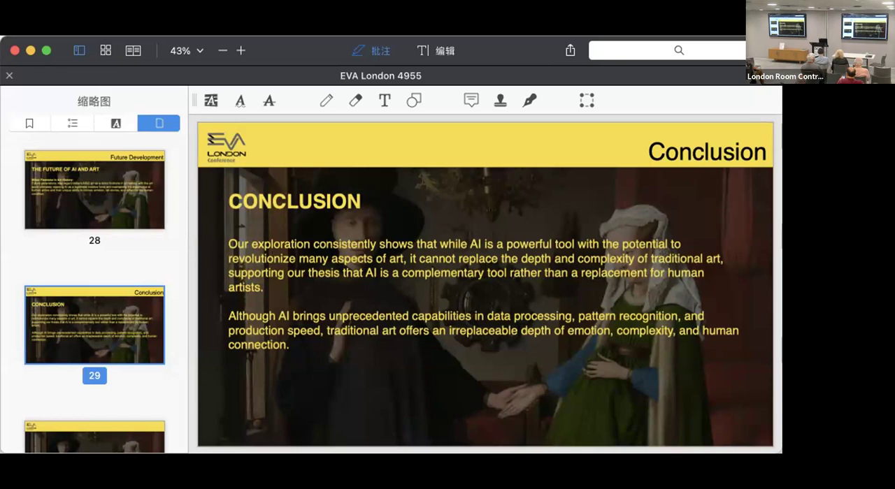
mouse_move(29, 368)
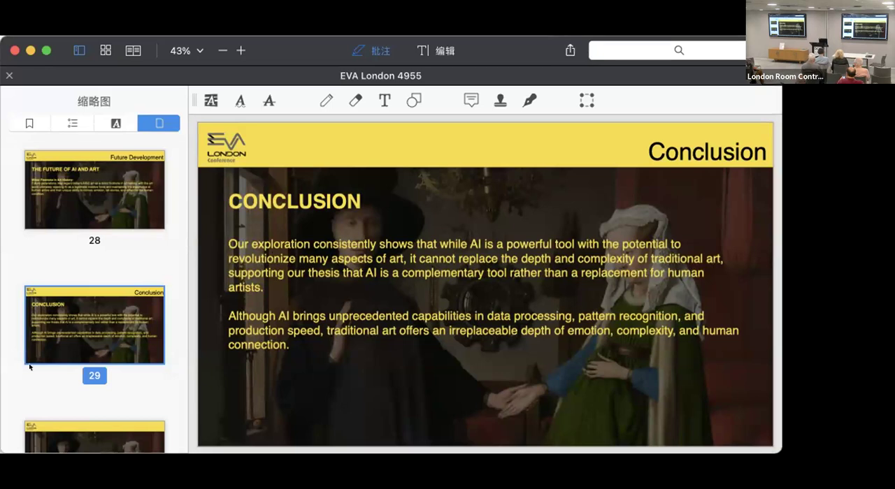